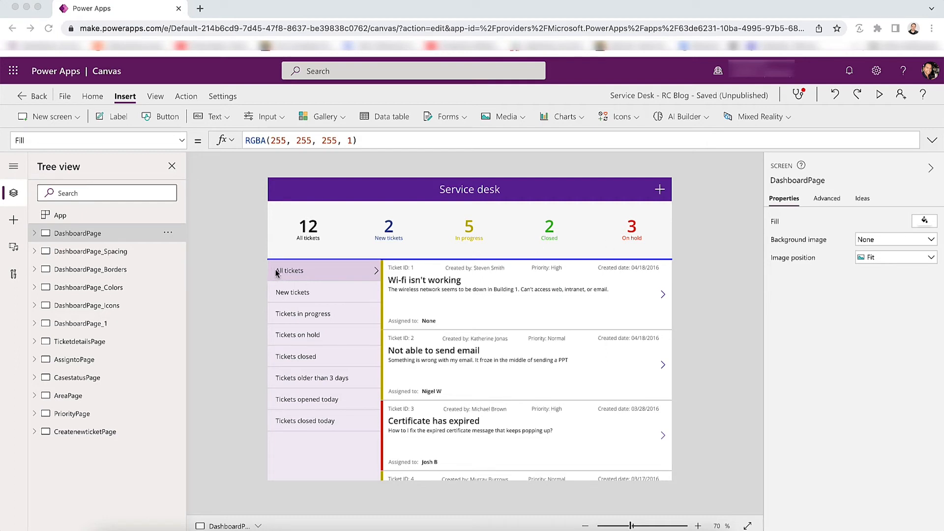
pyautogui.moveTo(274, 270)
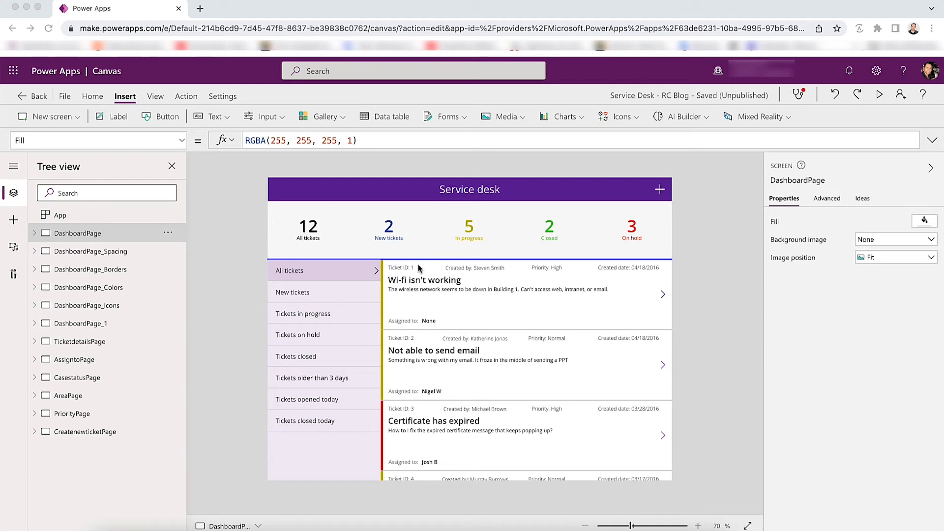
pyautogui.moveTo(571, 445)
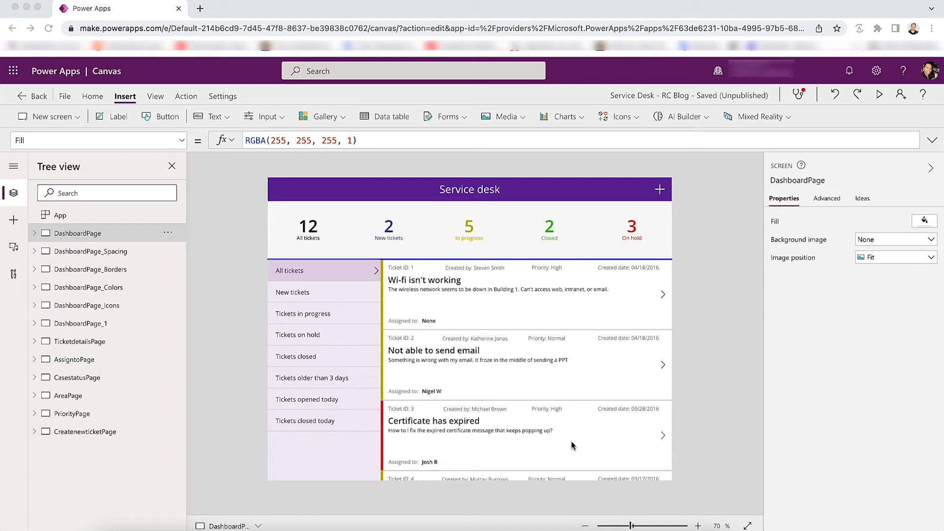
pyautogui.moveTo(379, 291)
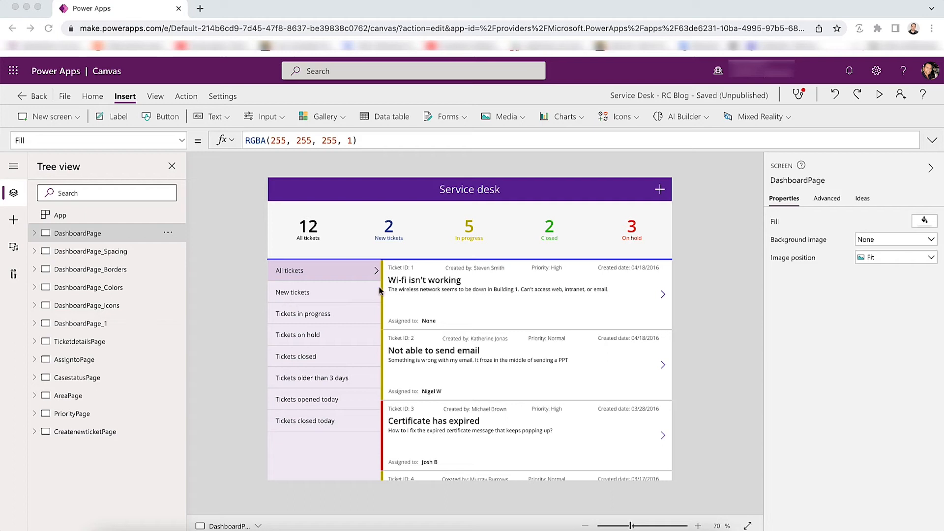
pyautogui.moveTo(426, 342)
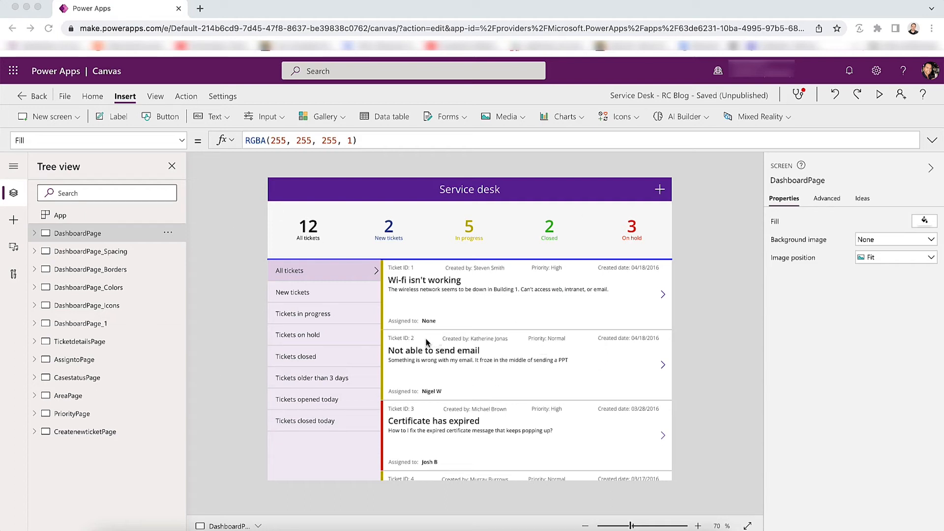
pyautogui.moveTo(488, 431)
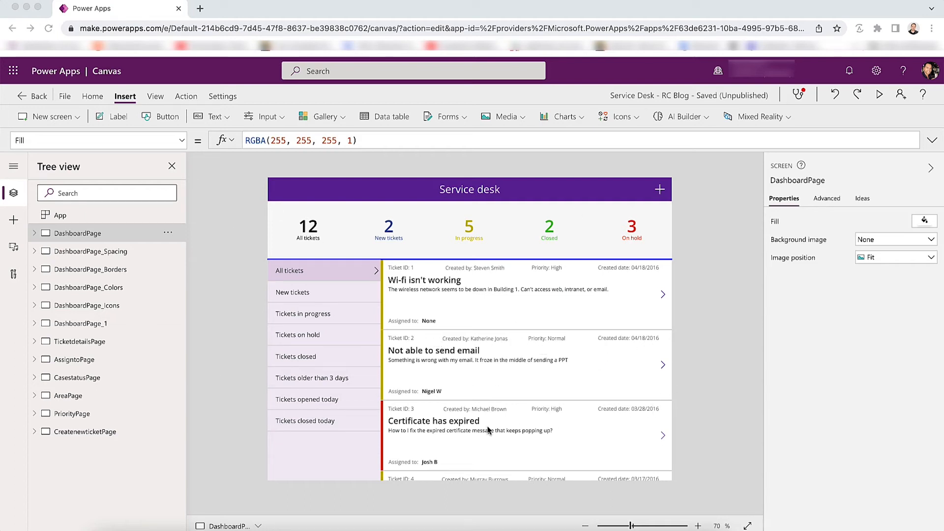
pyautogui.moveTo(470, 271)
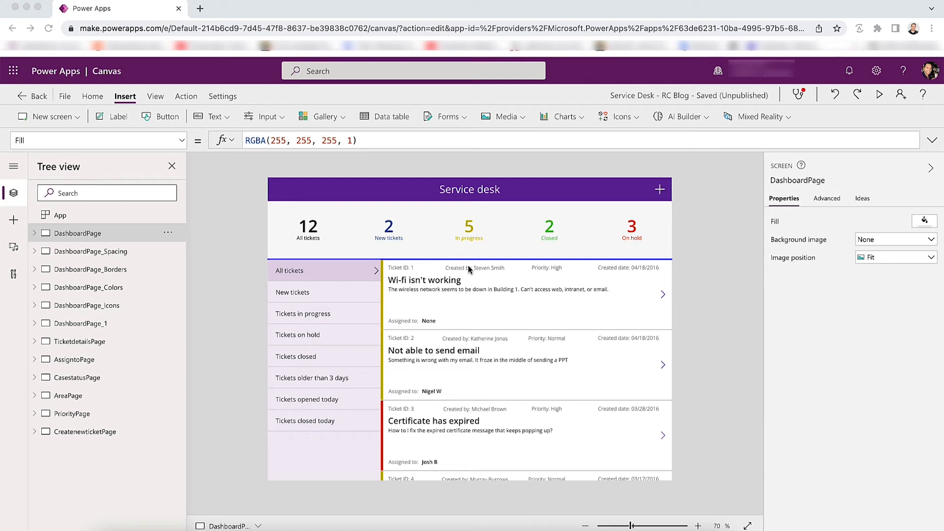
pyautogui.moveTo(466, 367)
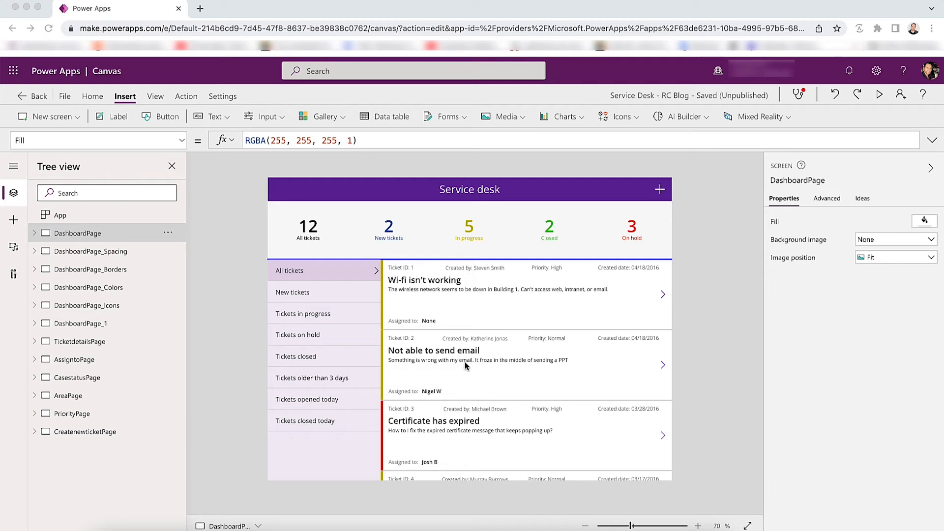
pyautogui.moveTo(468, 272)
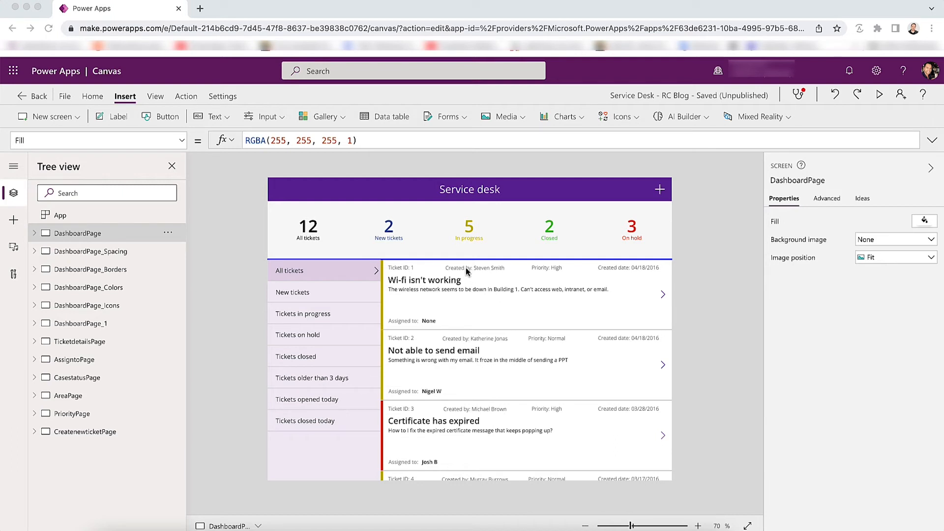
pyautogui.moveTo(469, 277)
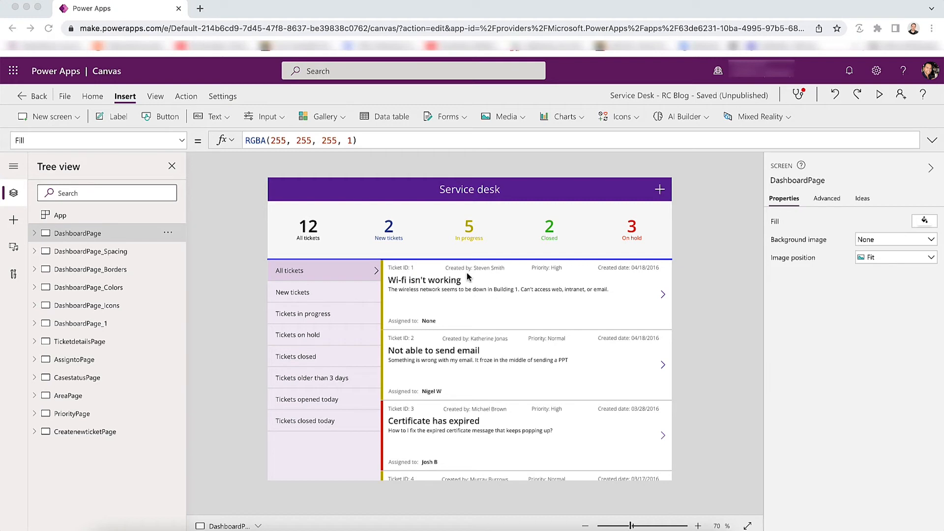
pyautogui.moveTo(448, 284)
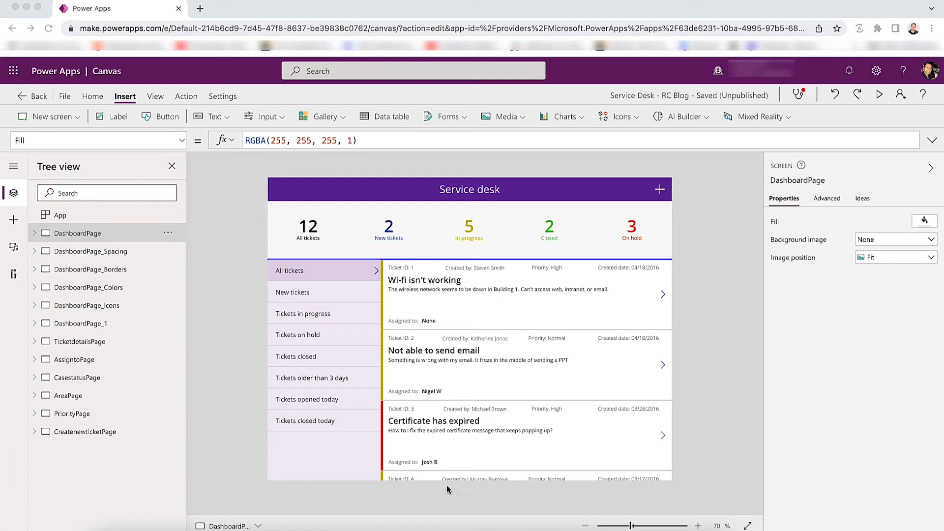
pyautogui.moveTo(493, 507)
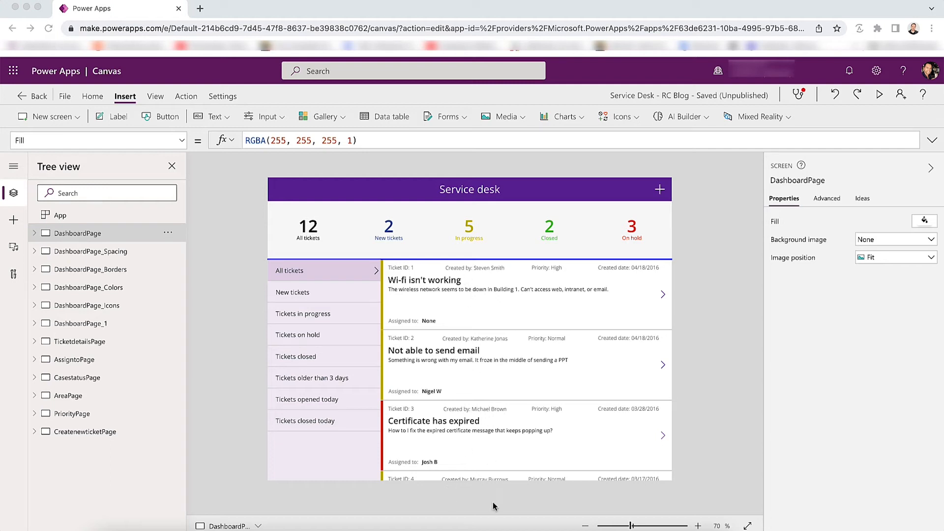
pyautogui.moveTo(152, 278)
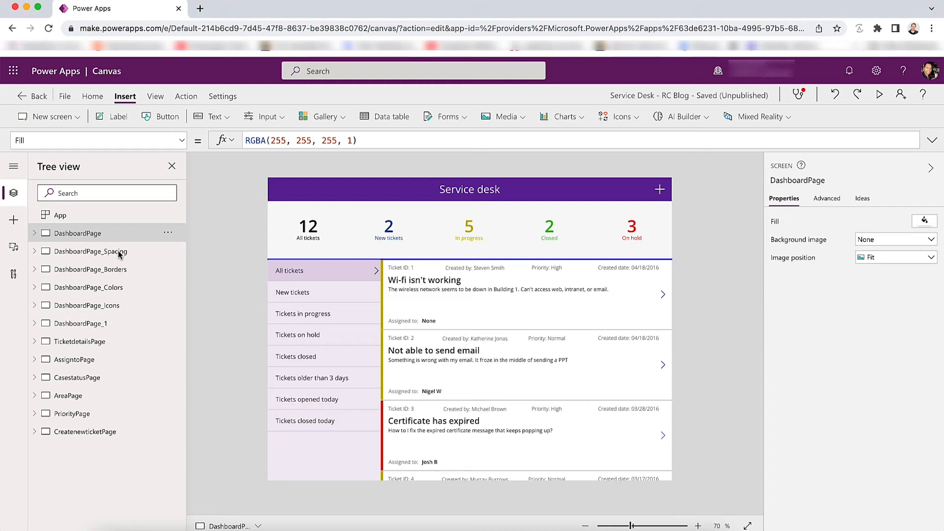
# - View the spacing and borders dashboard versions, then return to the original DashboardPage
pyautogui.click(90, 250)
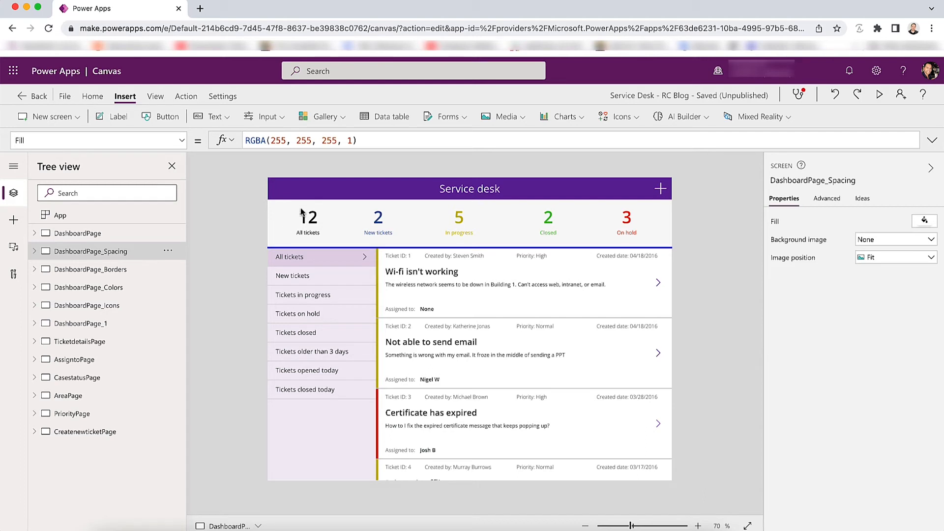
pyautogui.moveTo(337, 207)
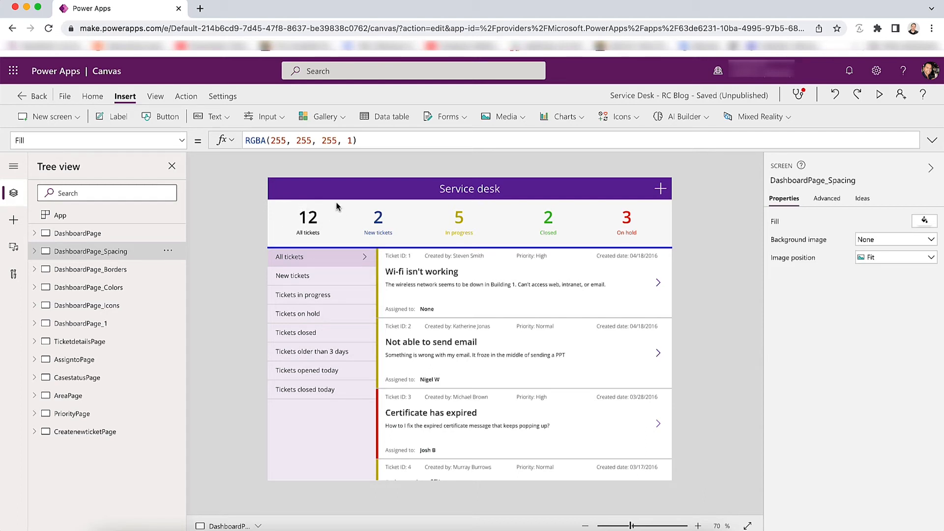
pyautogui.moveTo(397, 268)
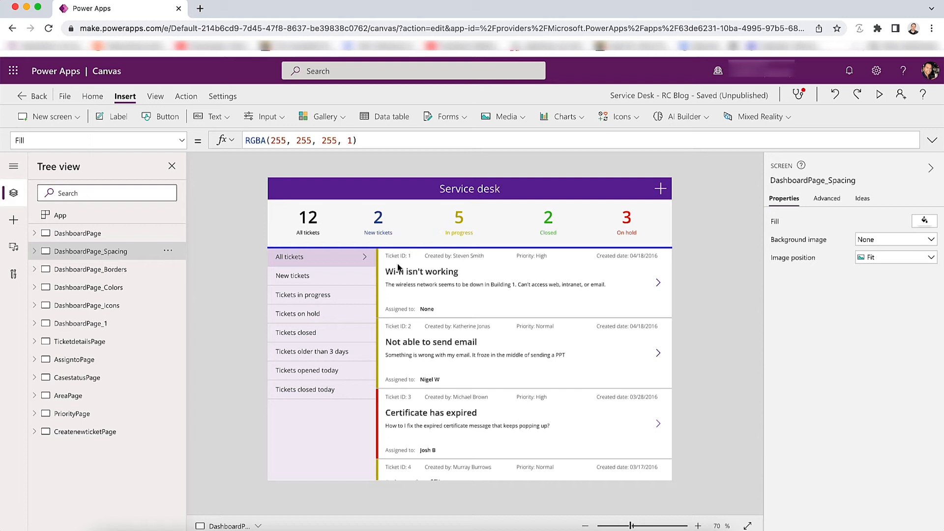
pyautogui.moveTo(428, 256)
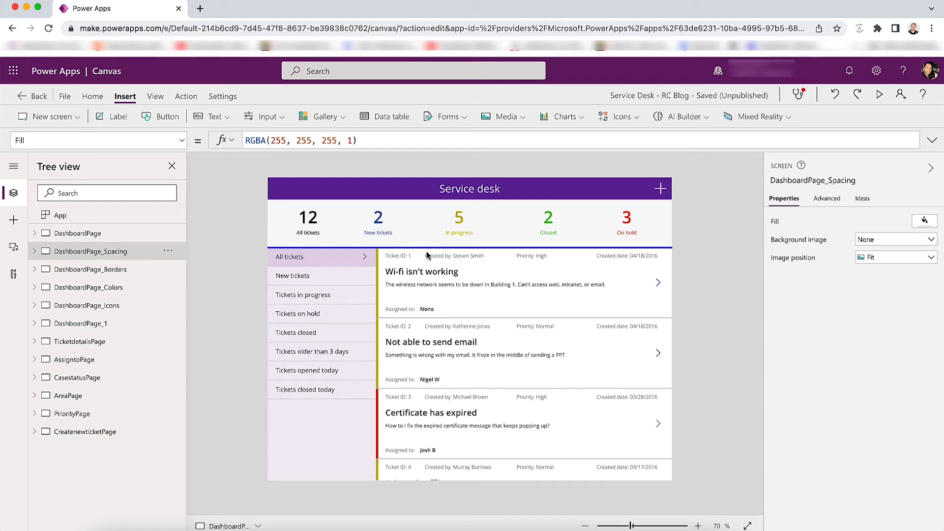
pyautogui.moveTo(442, 453)
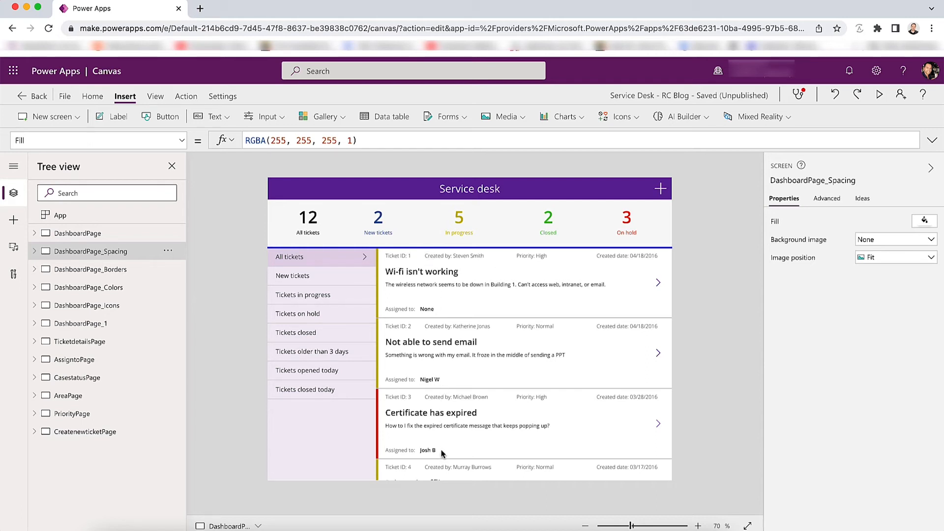
pyautogui.moveTo(576, 356)
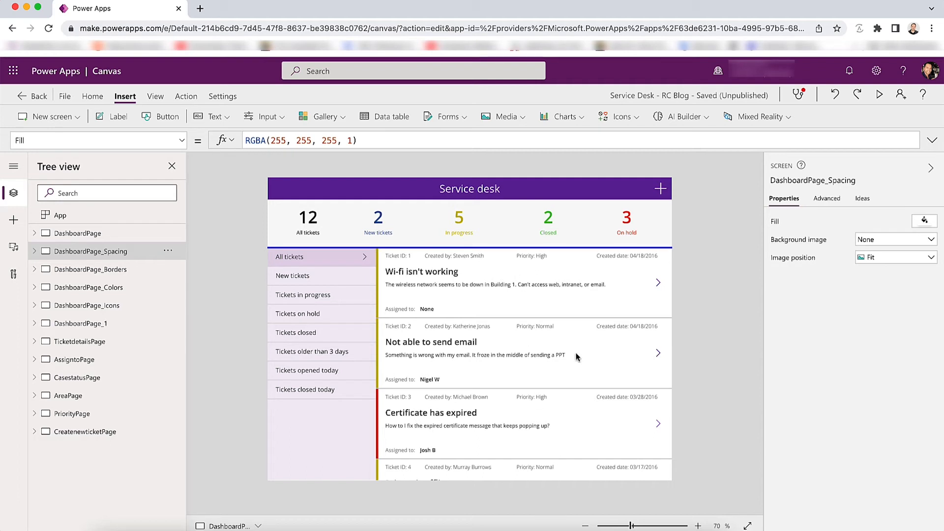
pyautogui.moveTo(359, 329)
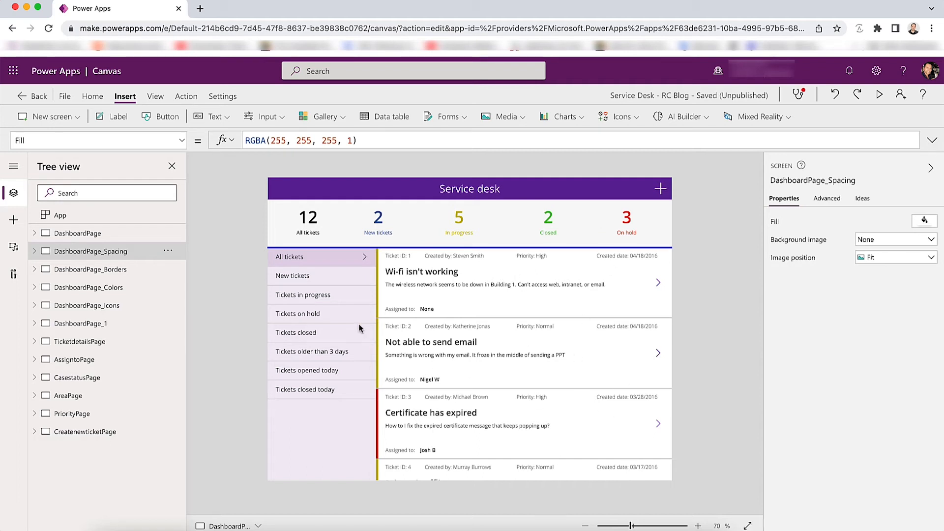
pyautogui.moveTo(332, 265)
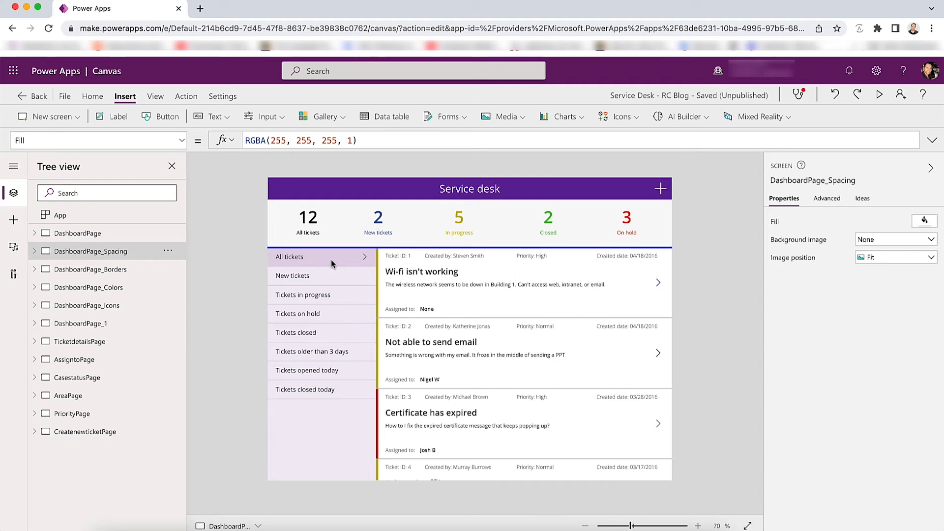
pyautogui.moveTo(319, 272)
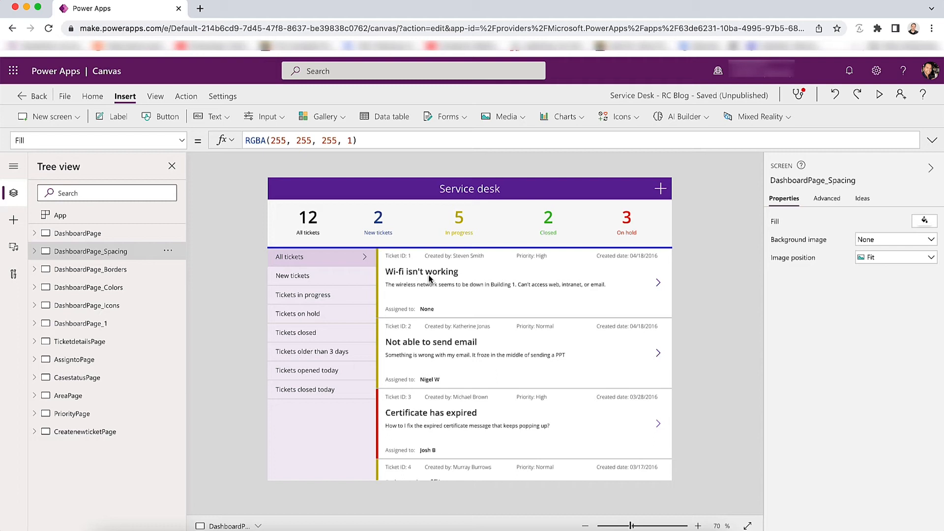
pyautogui.moveTo(422, 263)
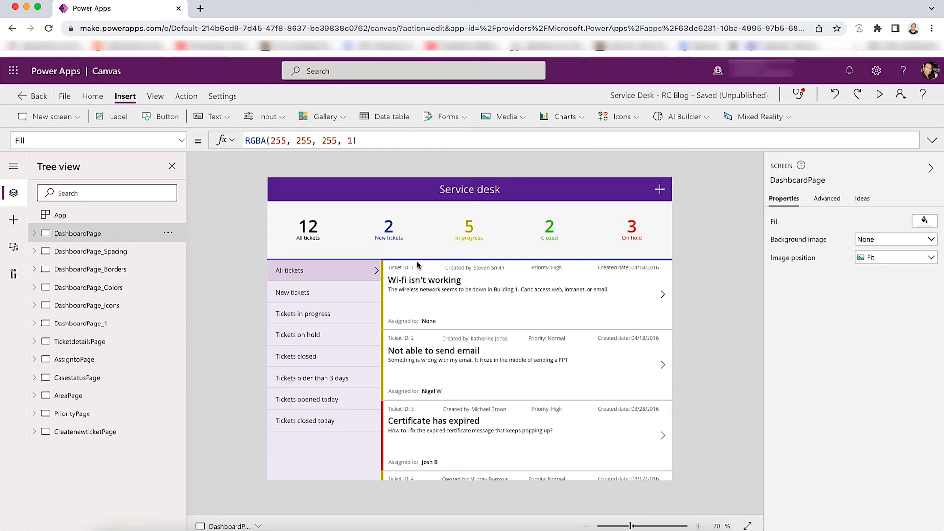
pyautogui.moveTo(312, 448)
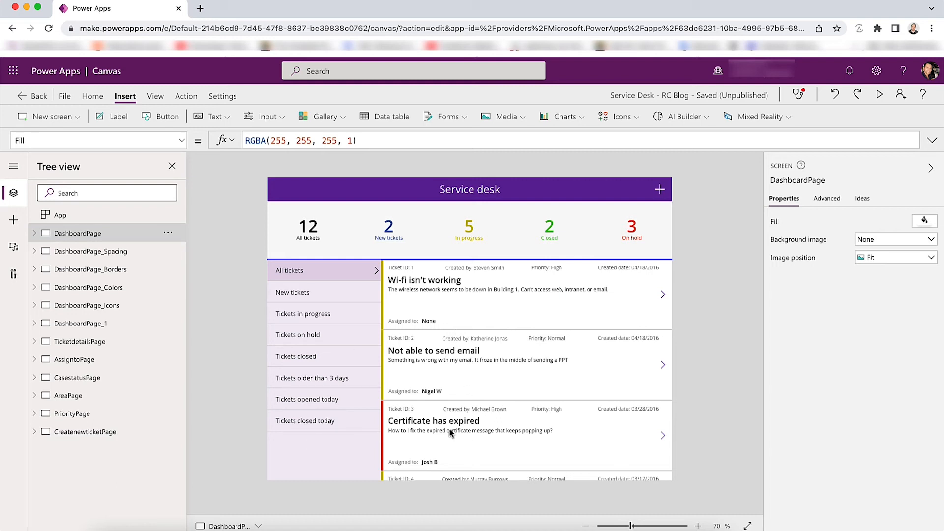
pyautogui.moveTo(382, 305)
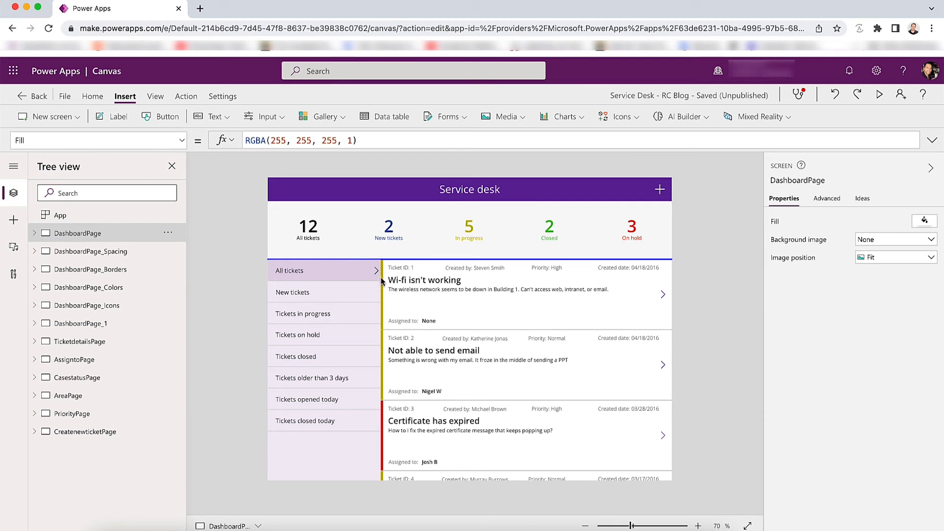
pyautogui.moveTo(380, 489)
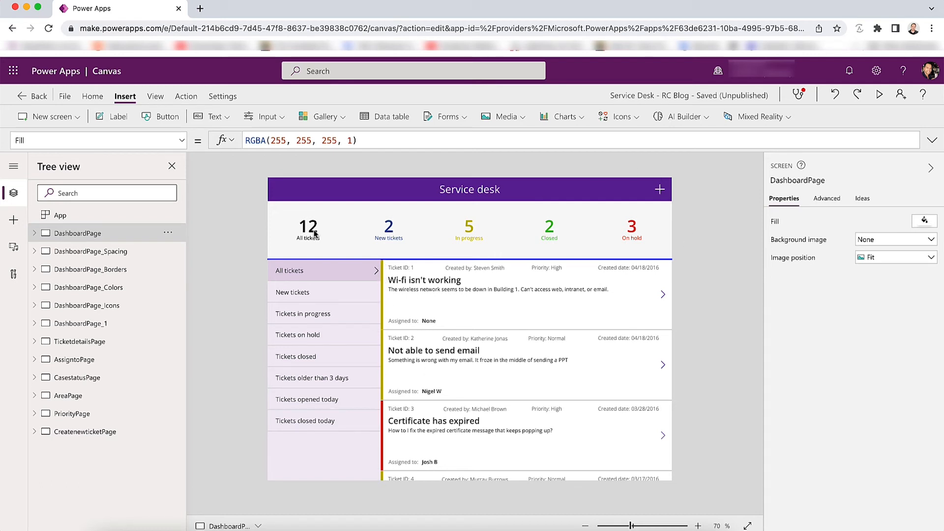
pyautogui.click(92, 269)
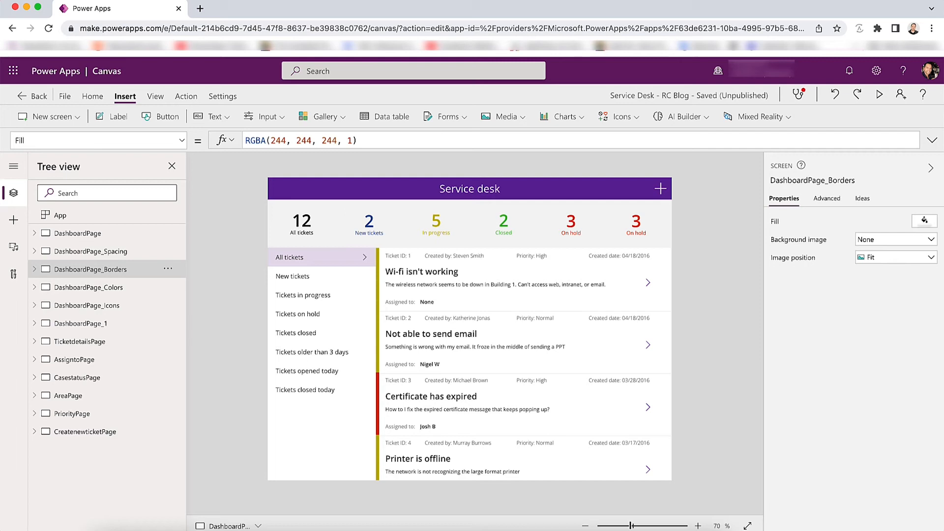
pyautogui.moveTo(530, 233)
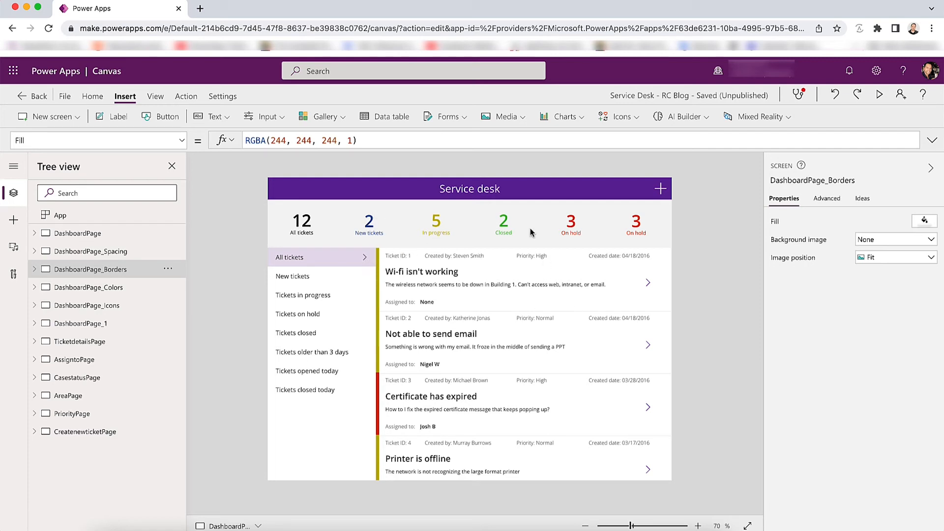
pyautogui.moveTo(651, 244)
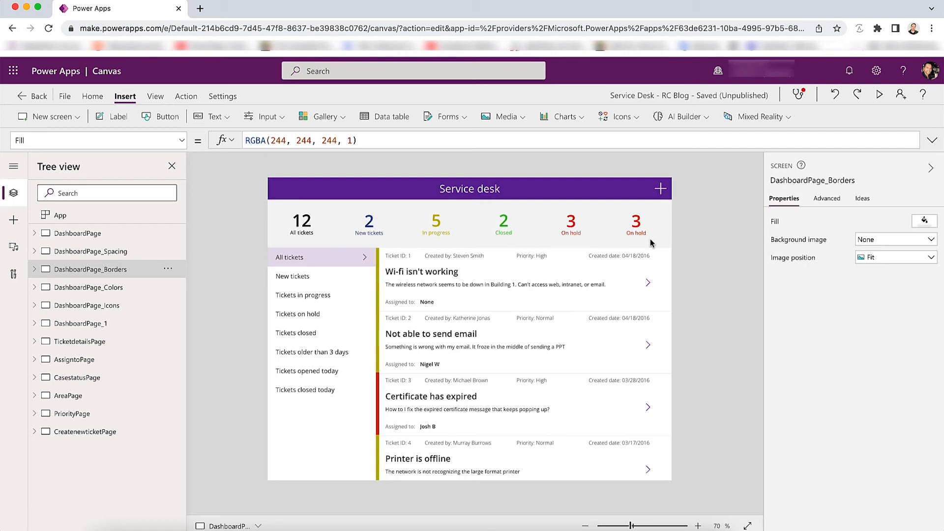
pyautogui.moveTo(387, 321)
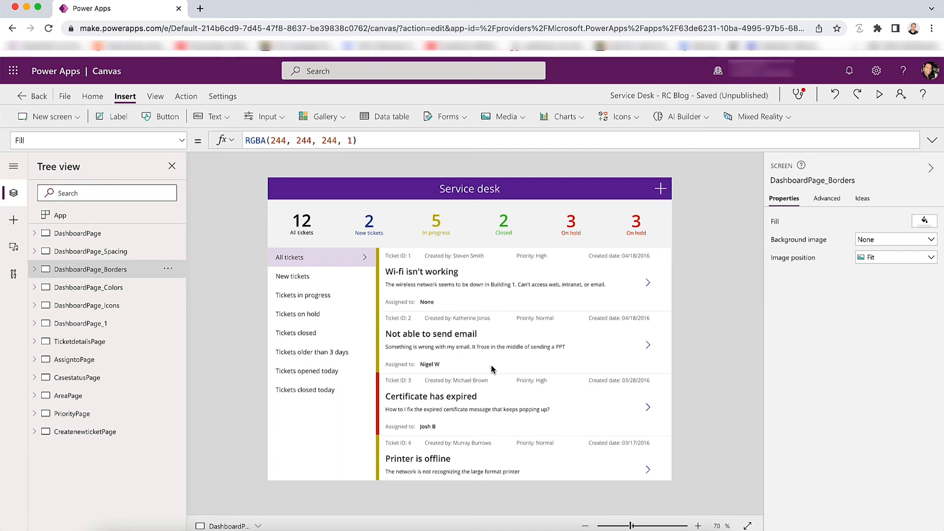
pyautogui.moveTo(337, 452)
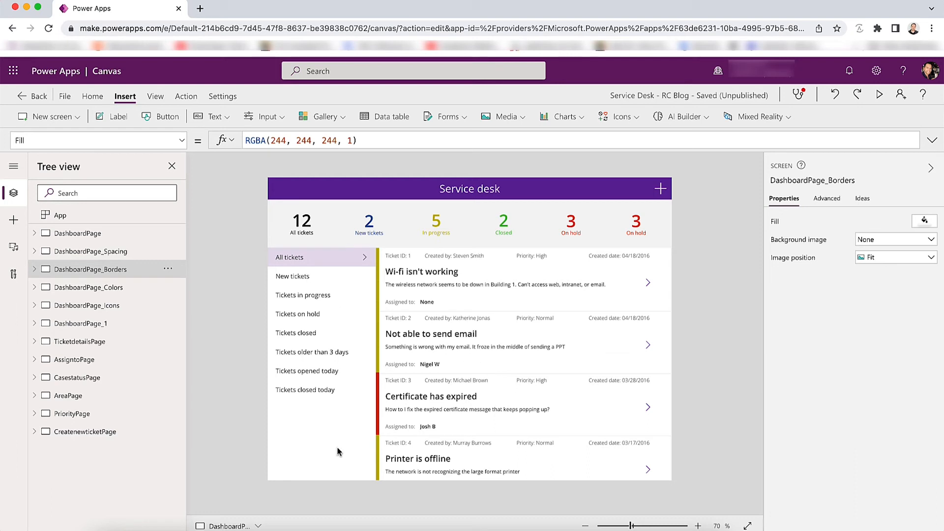
pyautogui.moveTo(713, 304)
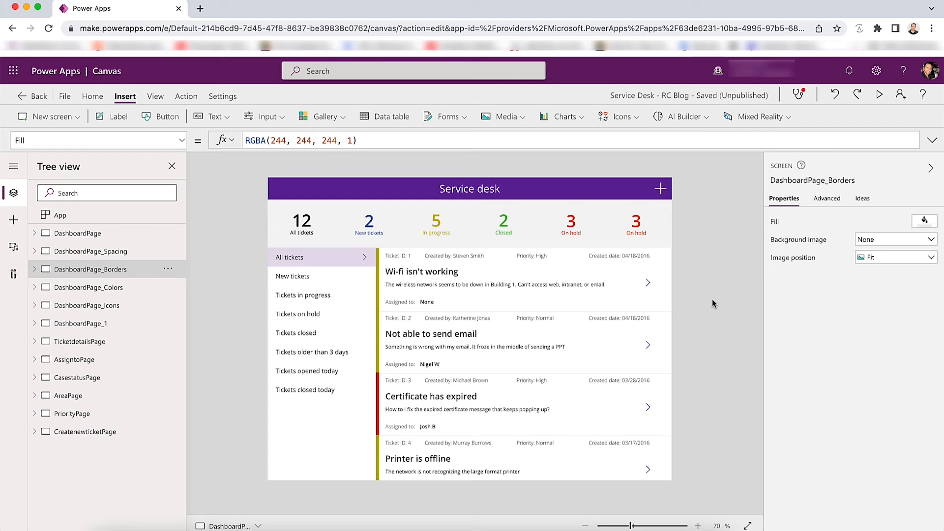
pyautogui.click(78, 233)
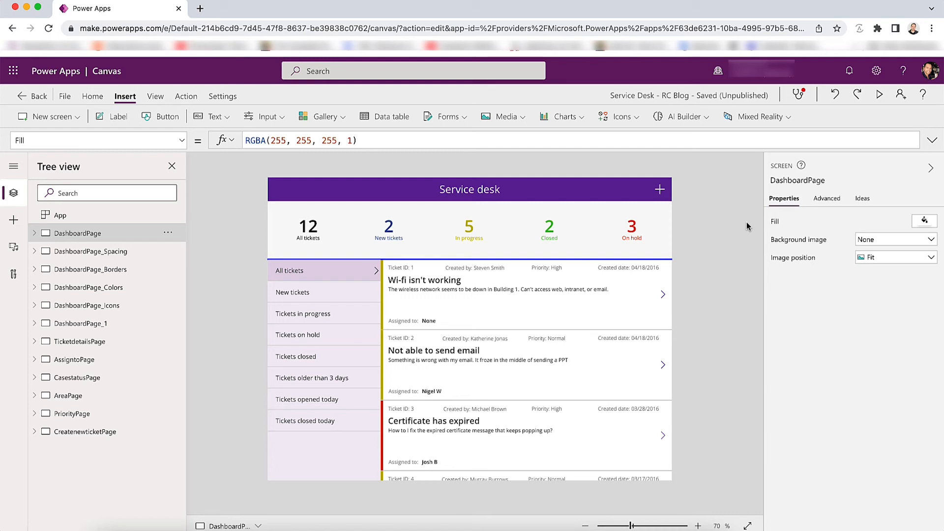
pyautogui.moveTo(87, 304)
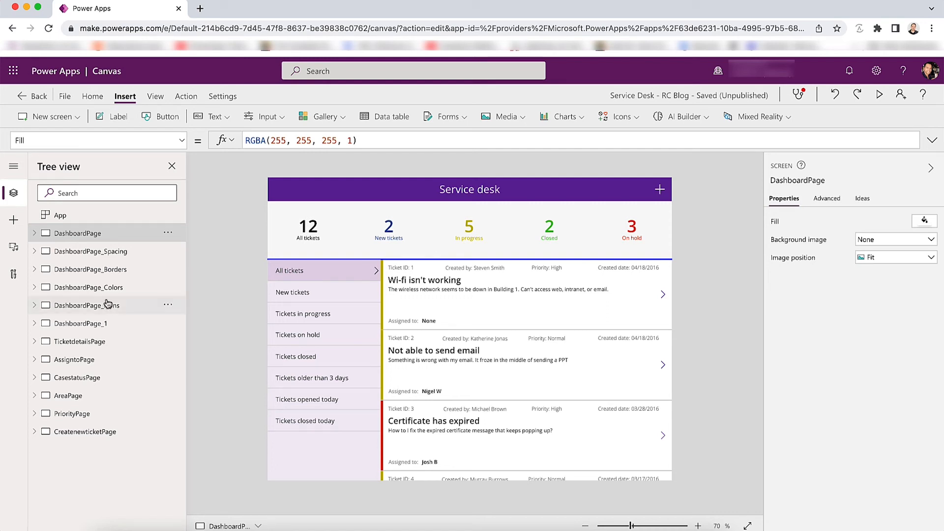
# - View the DashboardPage_Colors version, then return to the original DashboardPage
pyautogui.click(87, 287)
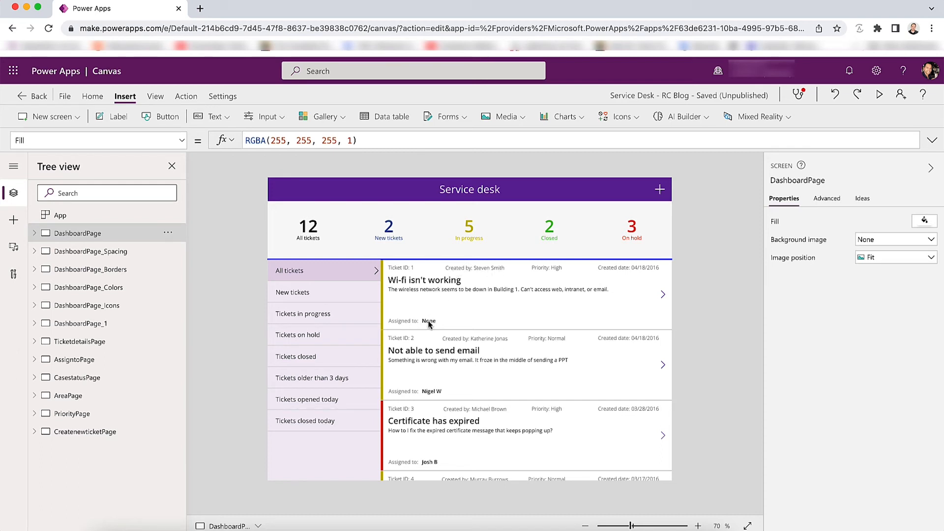
pyautogui.moveTo(402, 296)
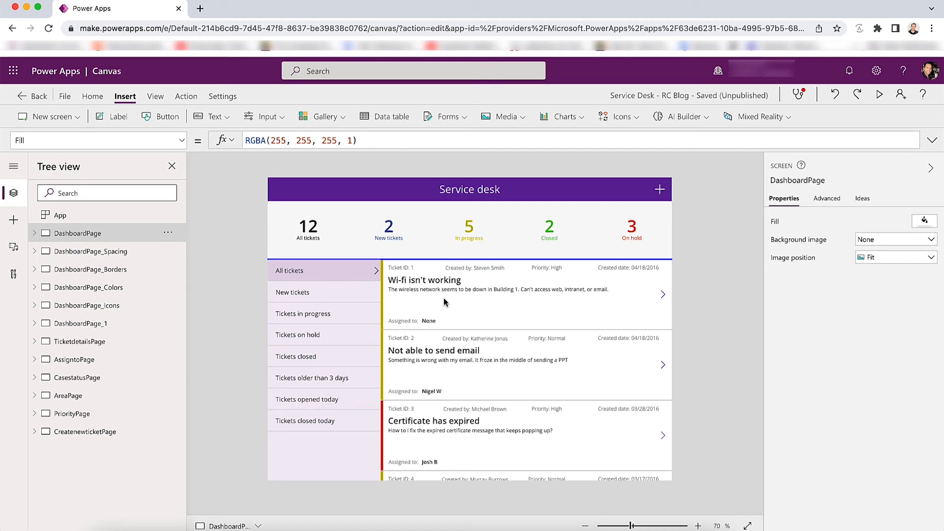
pyautogui.moveTo(328, 417)
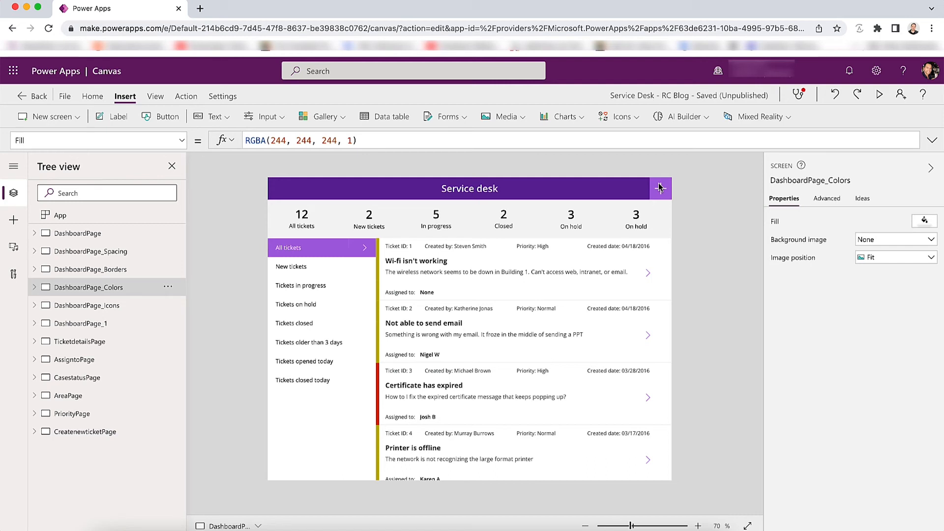
pyautogui.moveTo(649, 278)
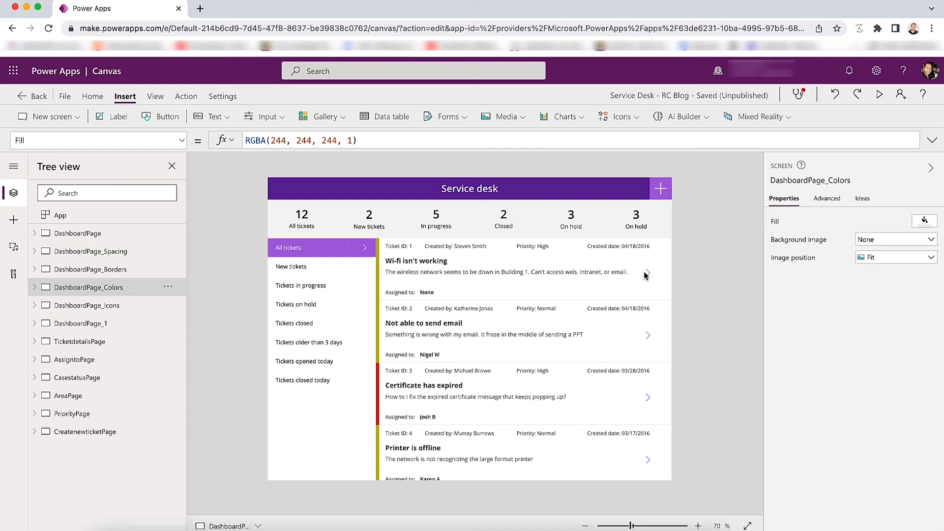
pyautogui.click(77, 233)
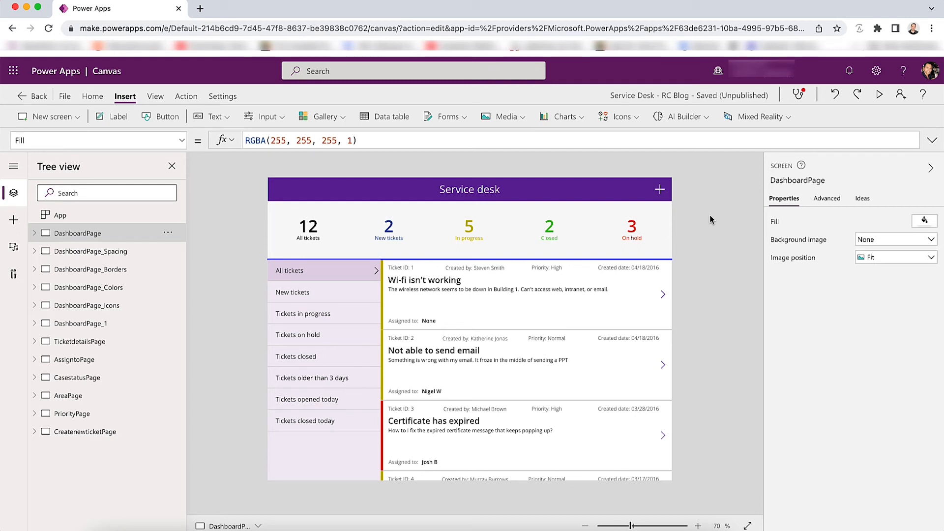
pyautogui.moveTo(369, 253)
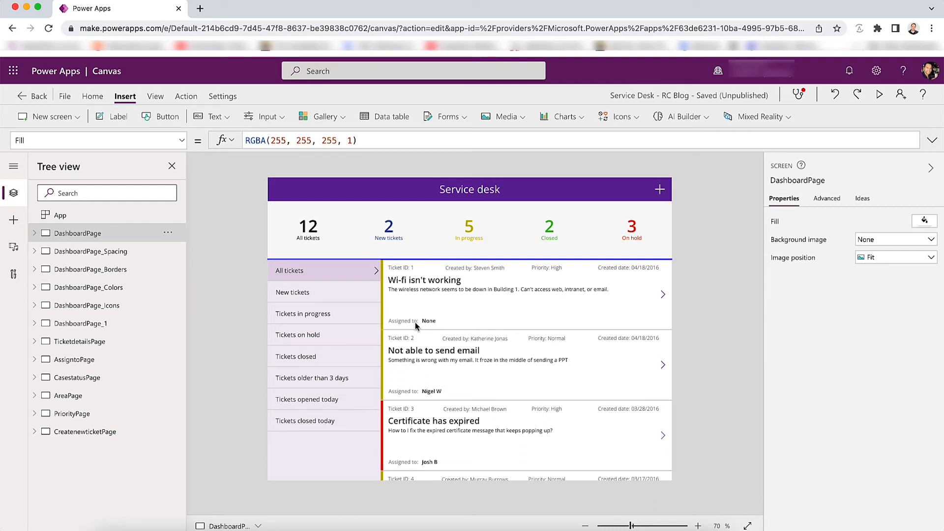
pyautogui.moveTo(429, 296)
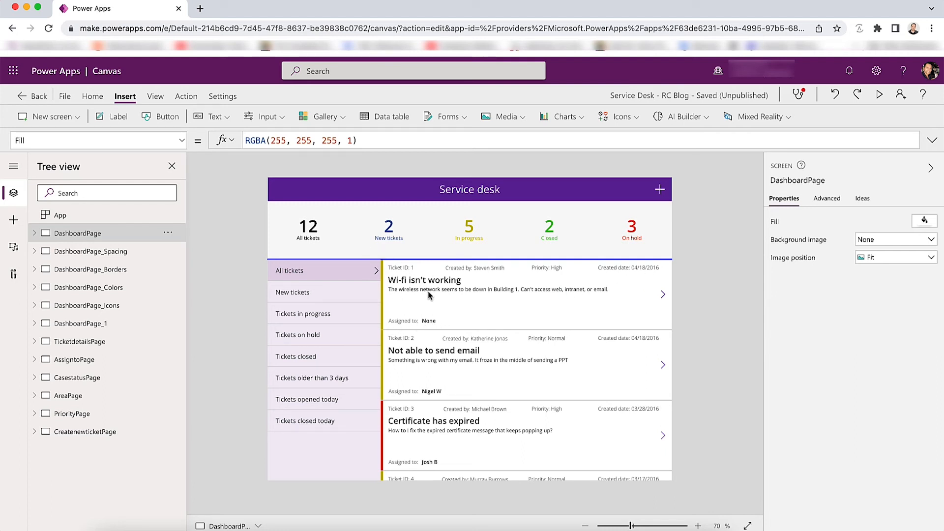
pyautogui.moveTo(468, 179)
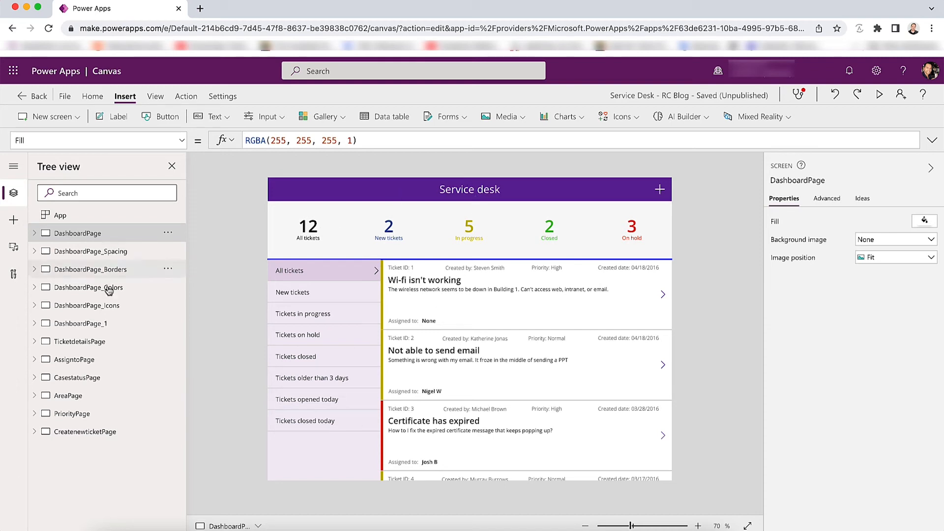
pyautogui.moveTo(107, 295)
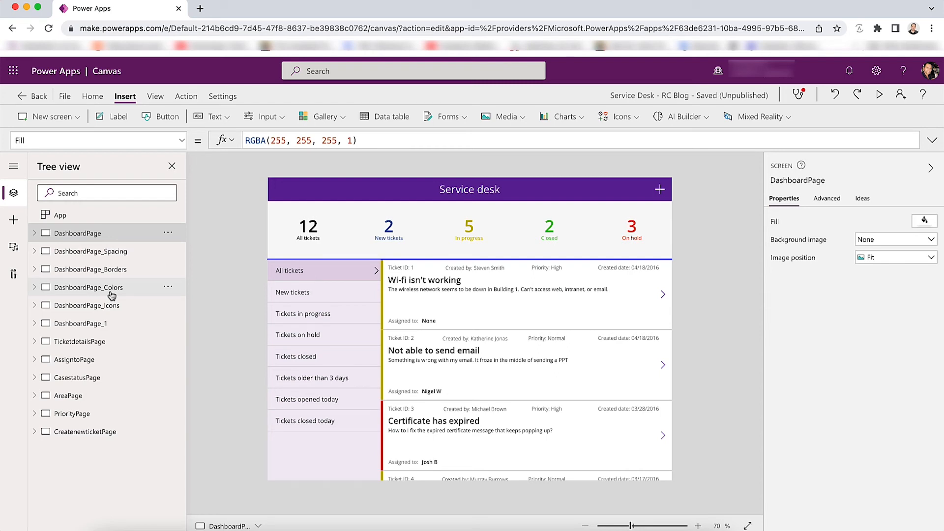
# - Show DashboardPage_Colors with six black ticket counts on the grey band
pyautogui.click(87, 288)
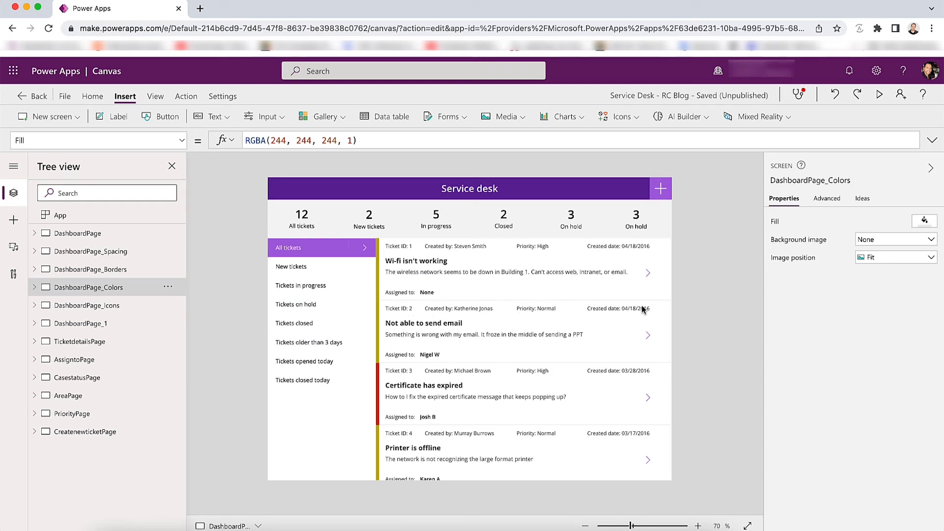
pyautogui.moveTo(421, 316)
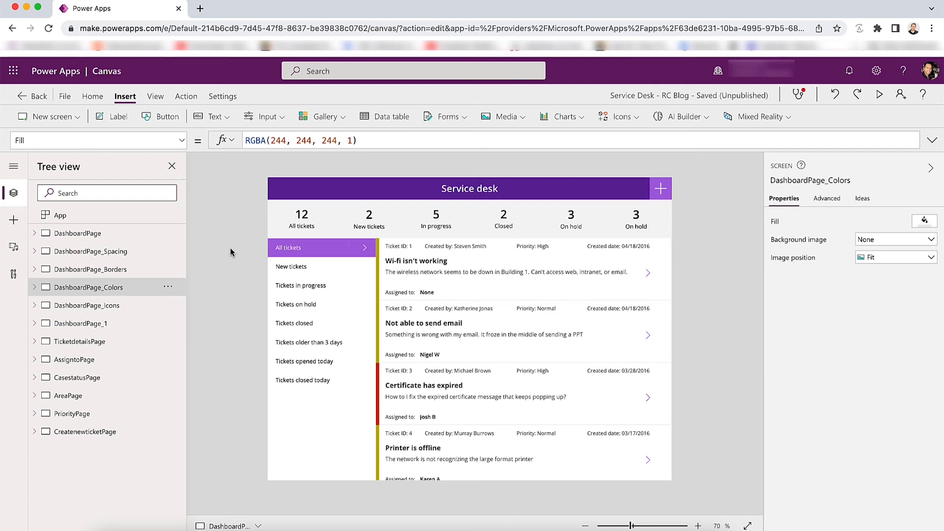
pyautogui.moveTo(655, 189)
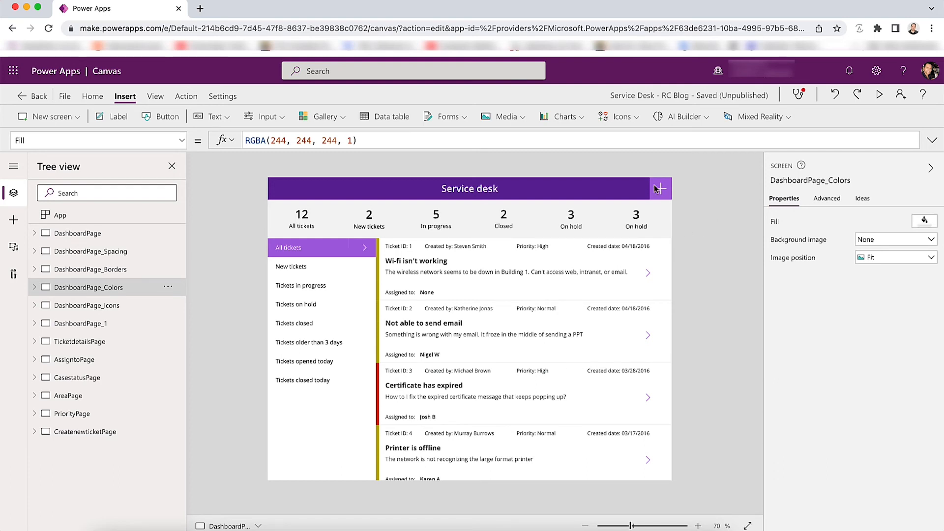
pyautogui.moveTo(496, 221)
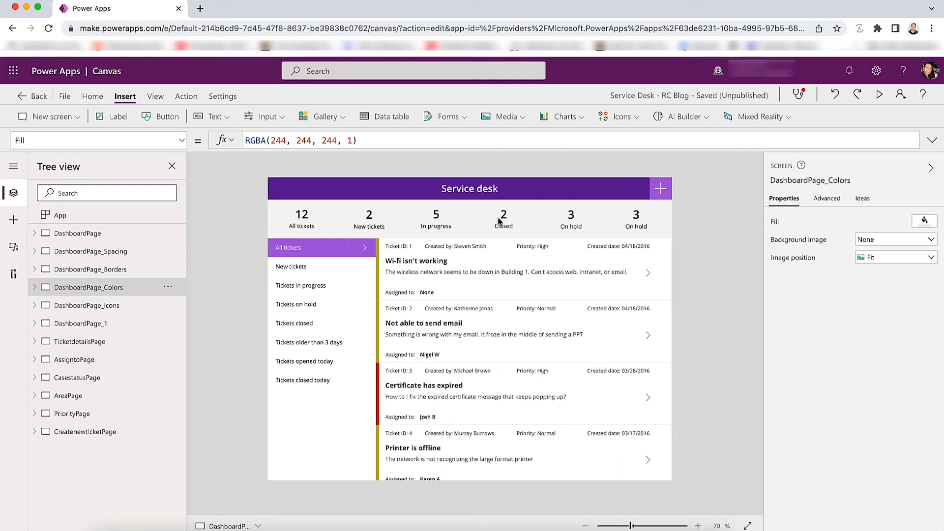
pyautogui.moveTo(597, 215)
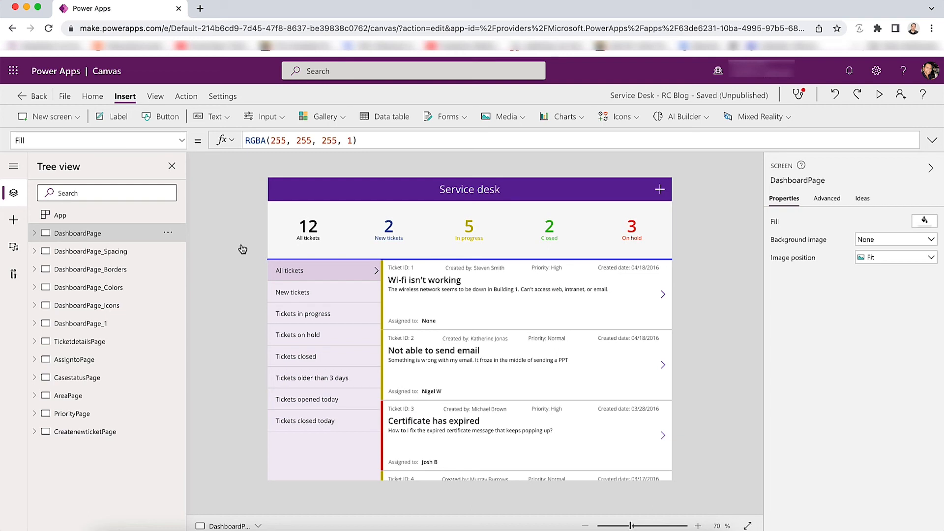
pyautogui.moveTo(572, 275)
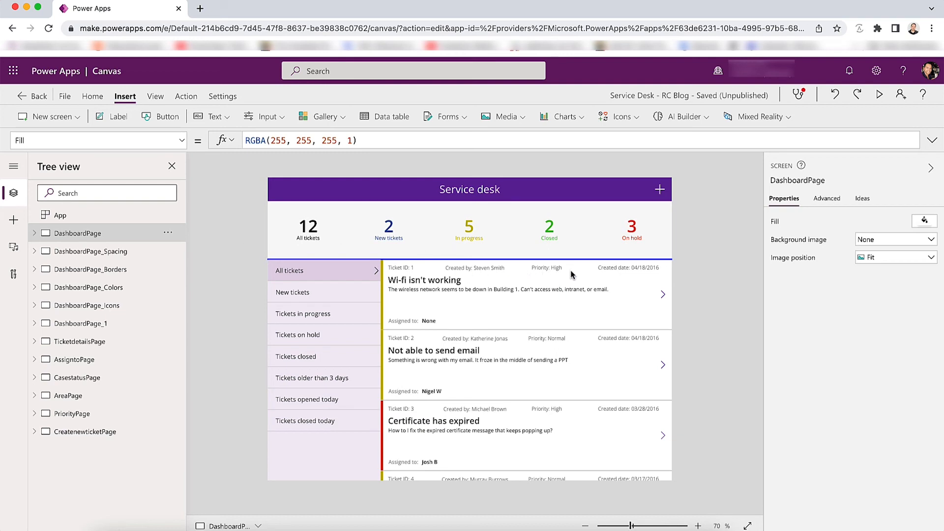
pyautogui.moveTo(409, 272)
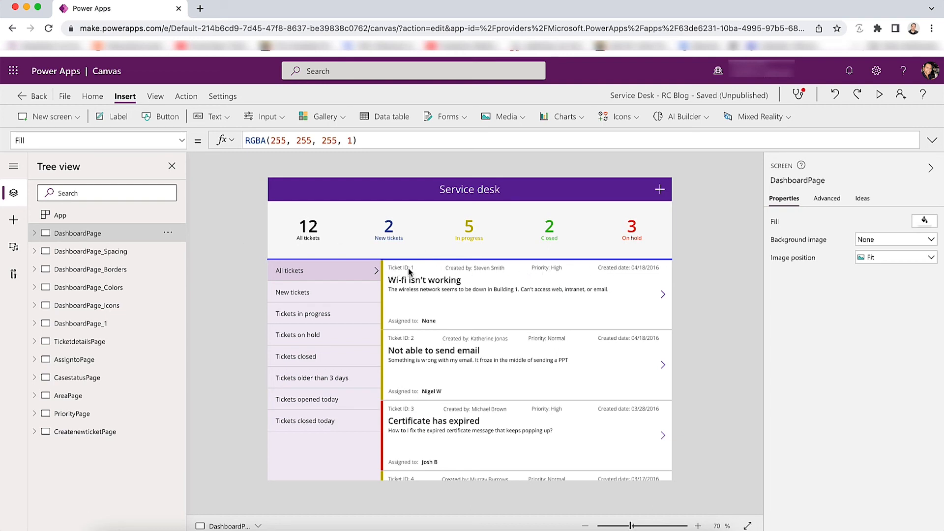
pyautogui.moveTo(497, 272)
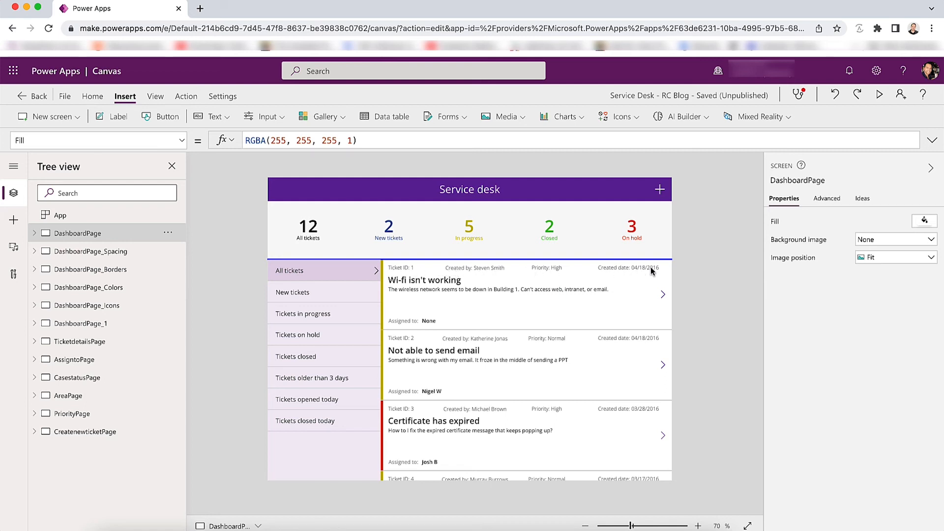
pyautogui.moveTo(601, 272)
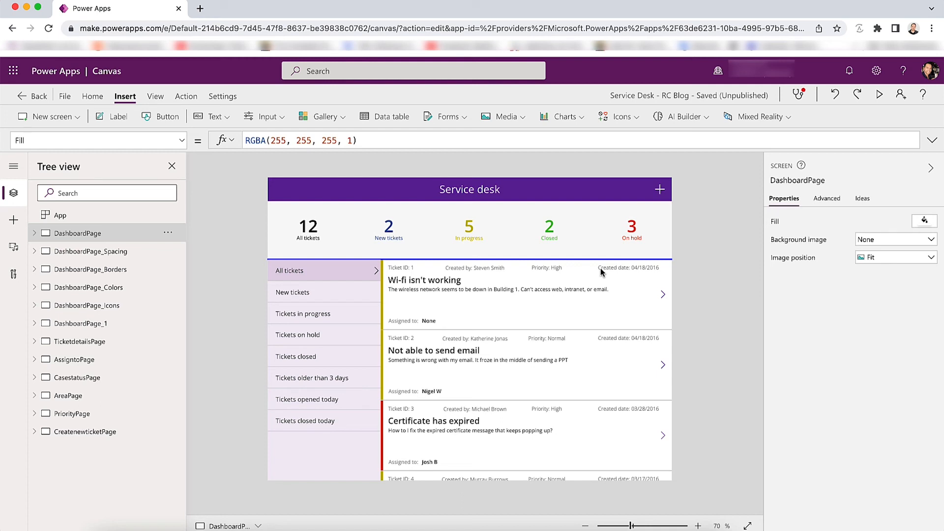
pyautogui.moveTo(149, 291)
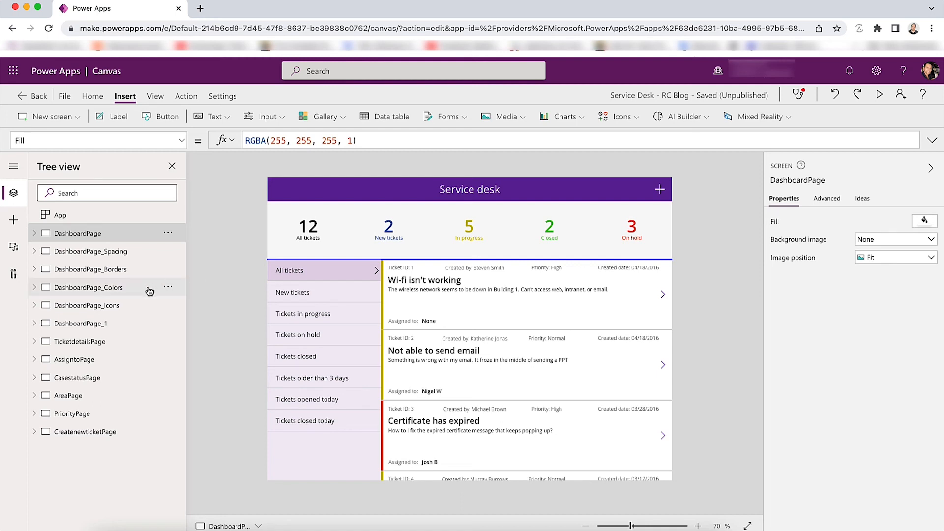
# - Show DashboardPage_Icons with person and calendar symbols beside creators and dates
pyautogui.click(90, 304)
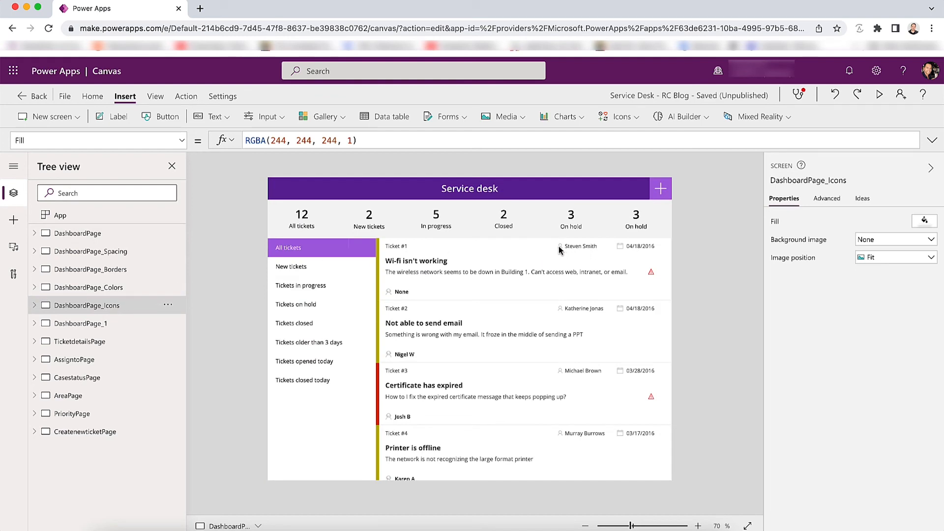
pyautogui.moveTo(624, 251)
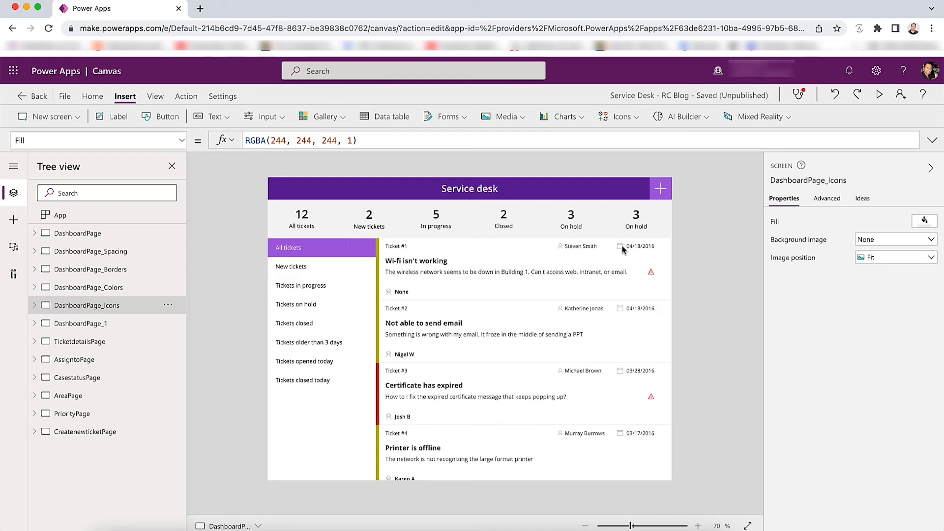
pyautogui.moveTo(618, 251)
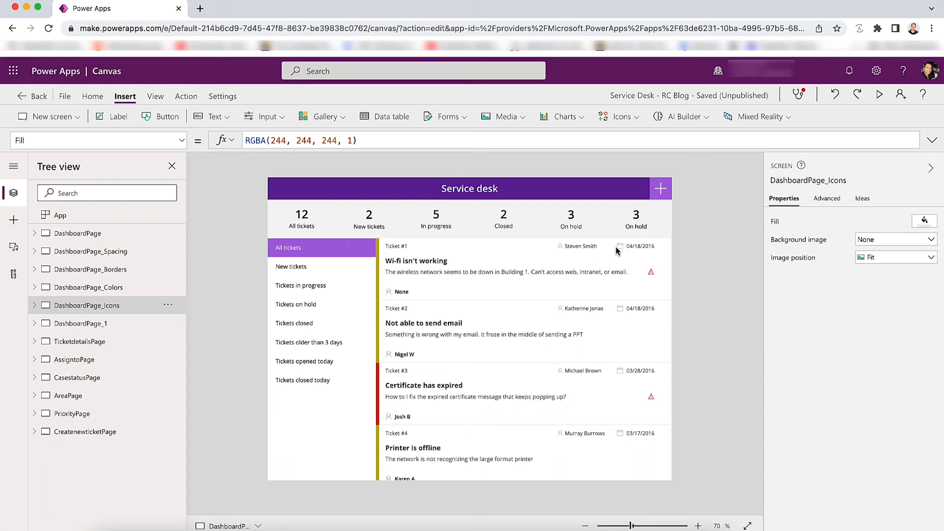
pyautogui.moveTo(591, 259)
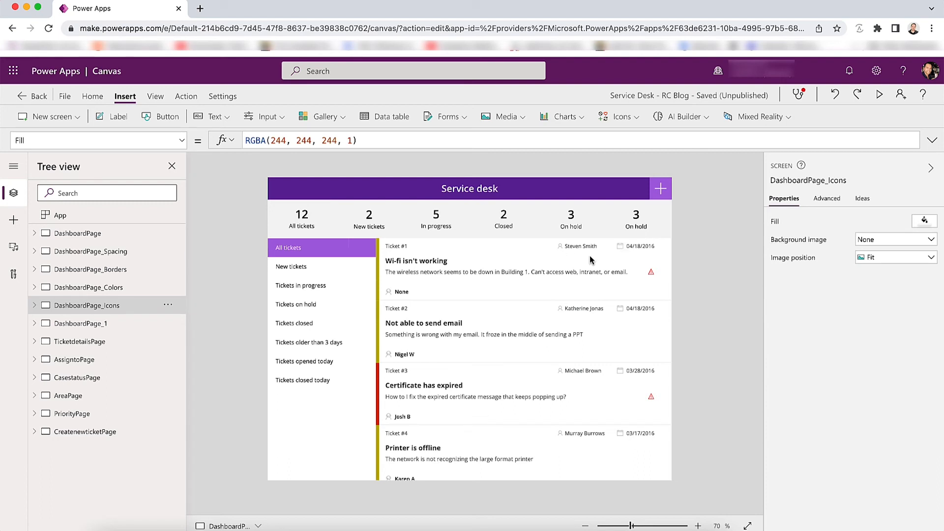
pyautogui.moveTo(403, 253)
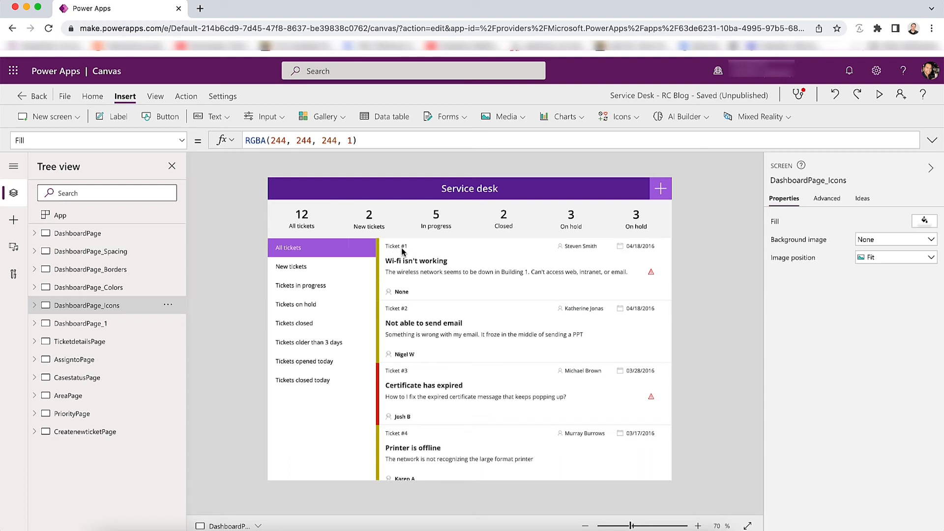
pyautogui.moveTo(399, 252)
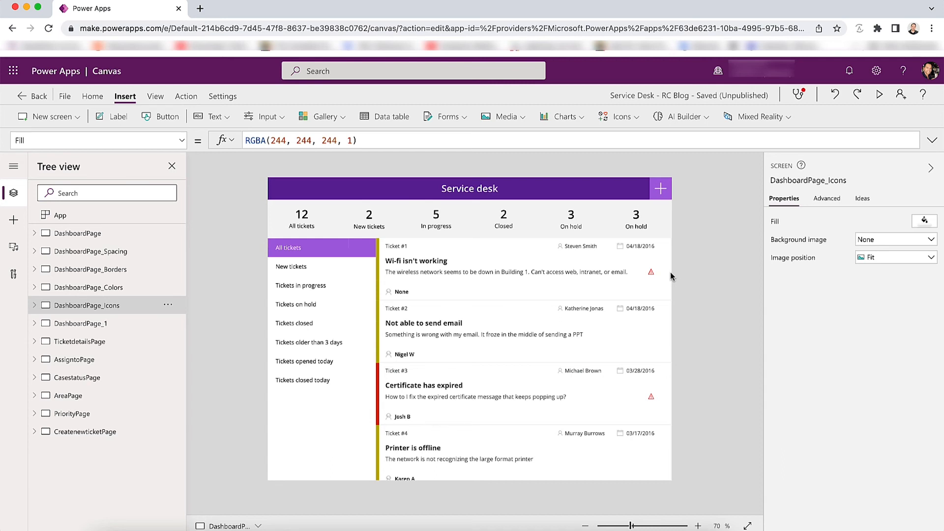
pyautogui.moveTo(650, 273)
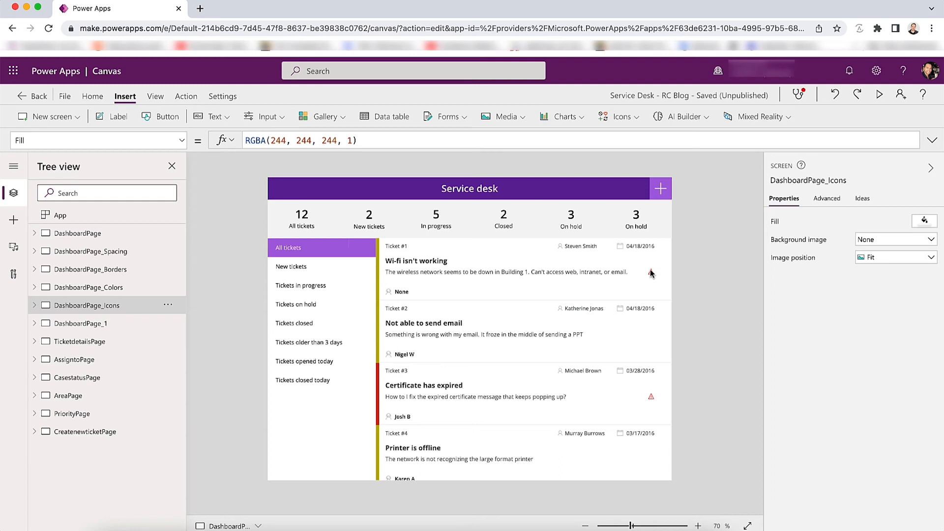
pyautogui.moveTo(729, 315)
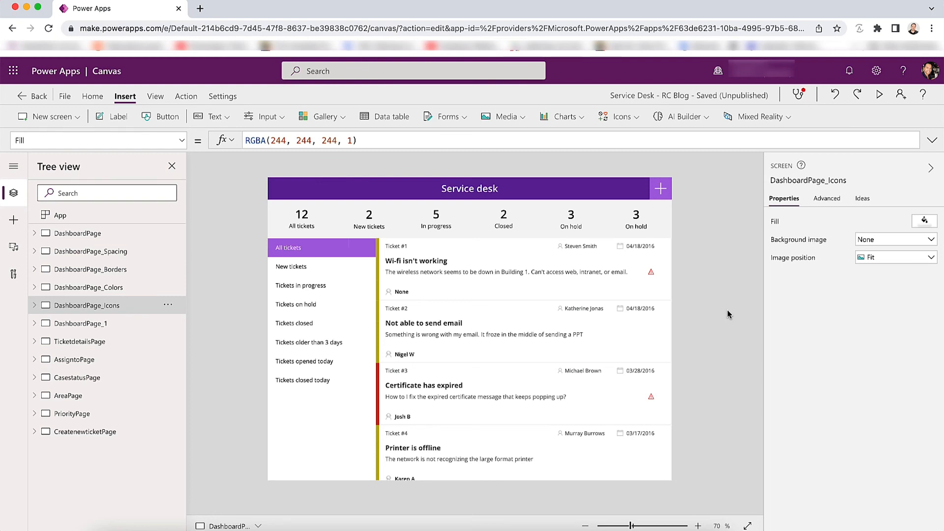
pyautogui.moveTo(366, 252)
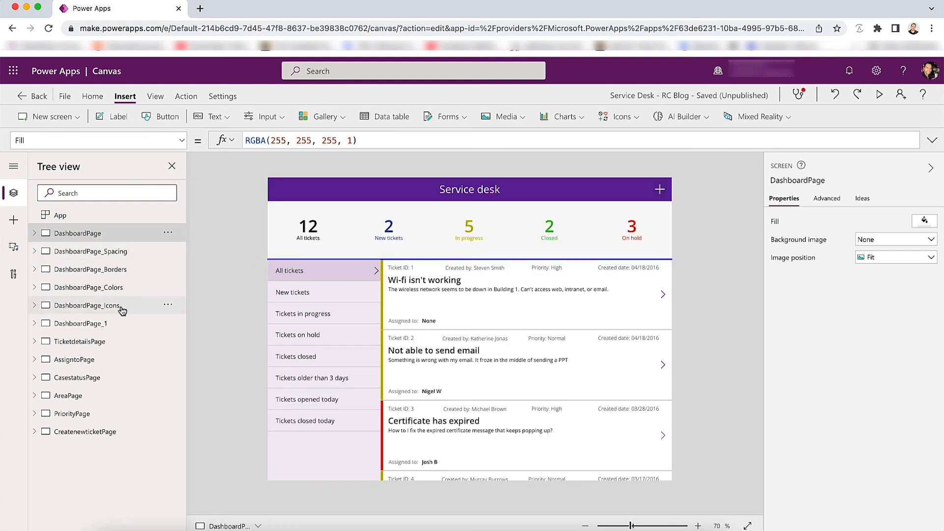
pyautogui.click(87, 304)
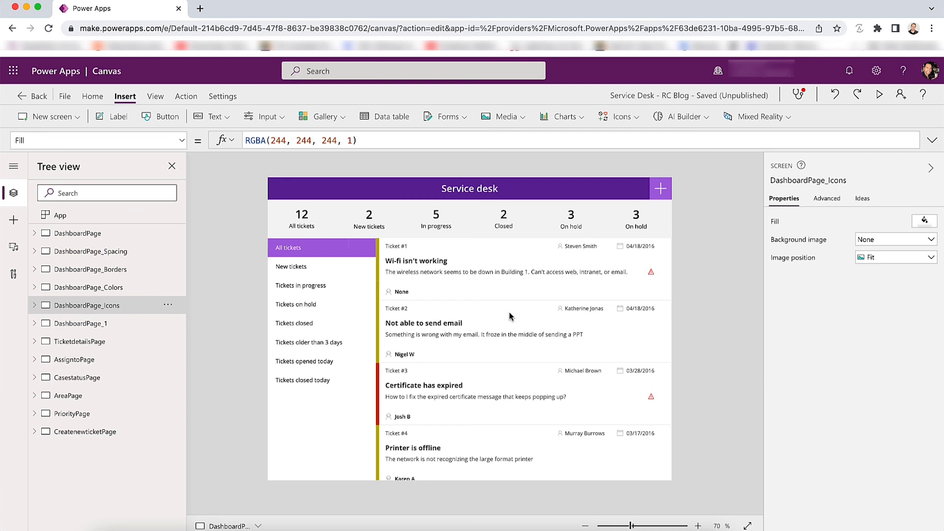
pyautogui.moveTo(313, 420)
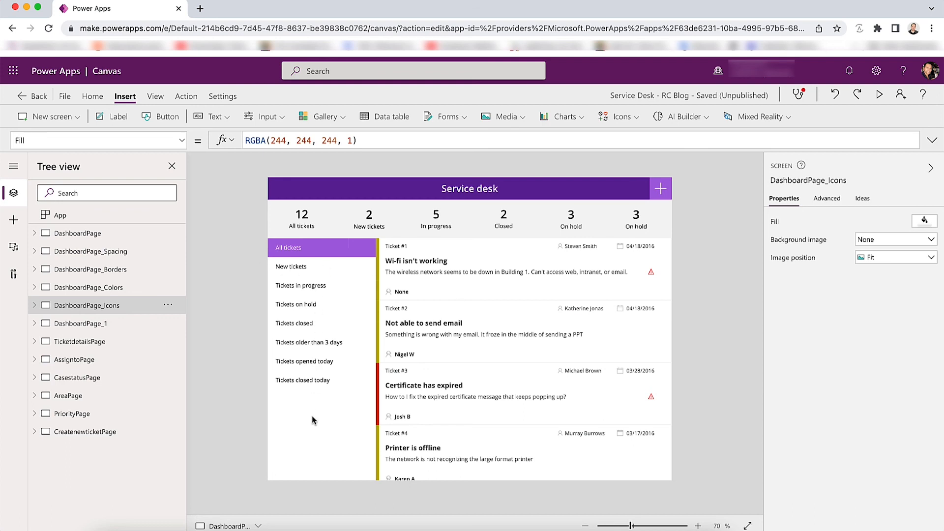
pyautogui.moveTo(371, 251)
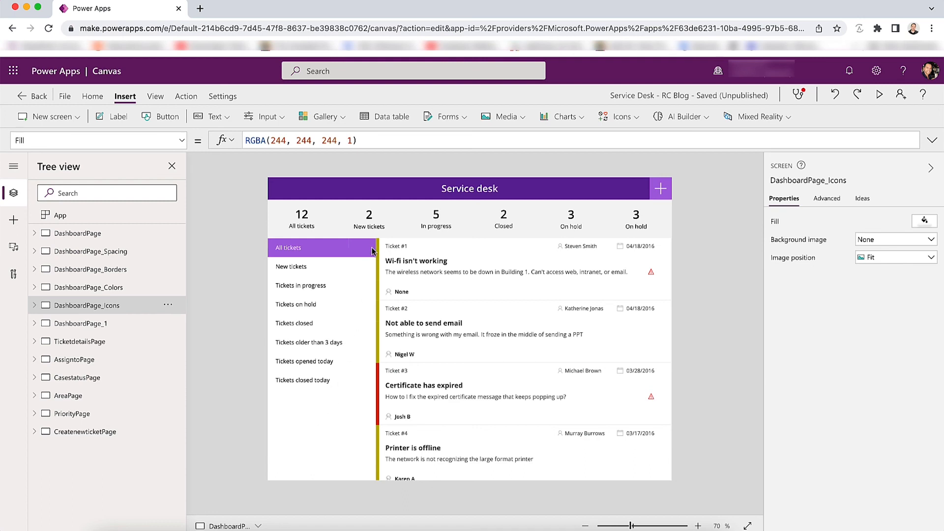
pyautogui.moveTo(607, 288)
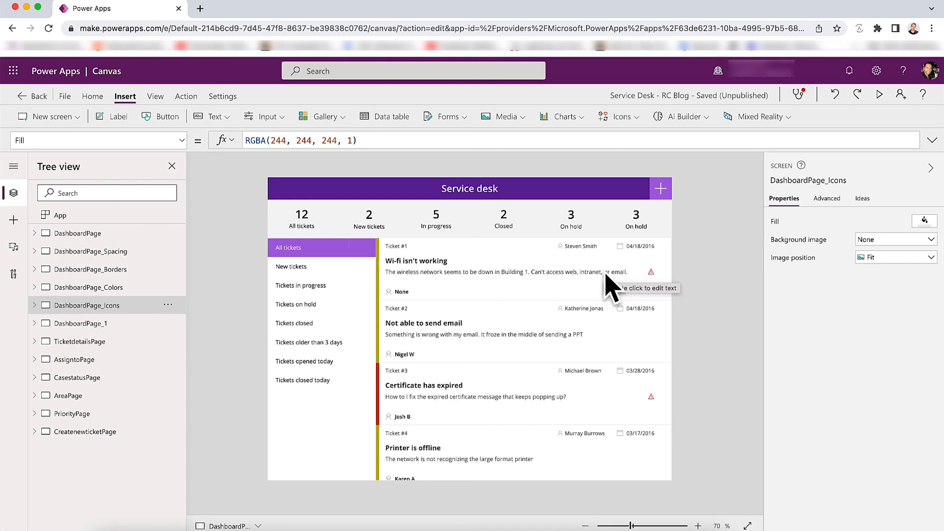
pyautogui.moveTo(419, 290)
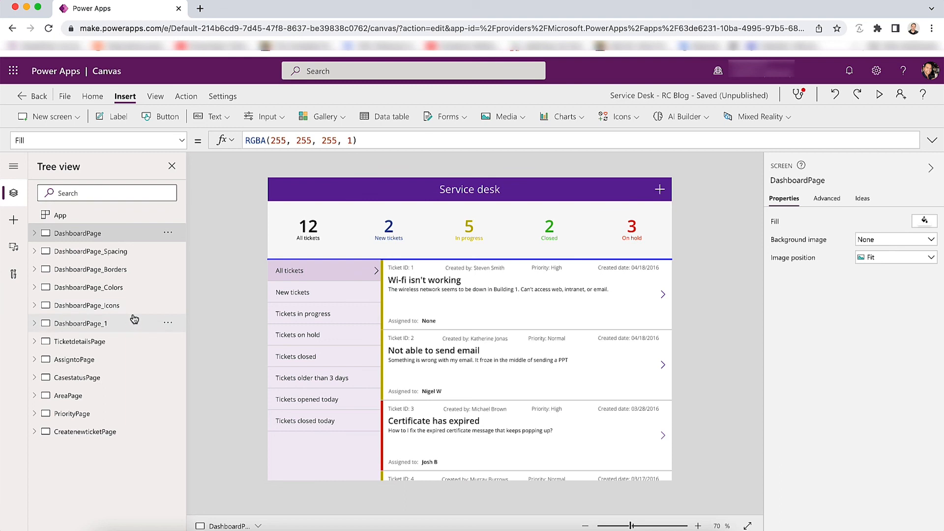
pyautogui.click(86, 305)
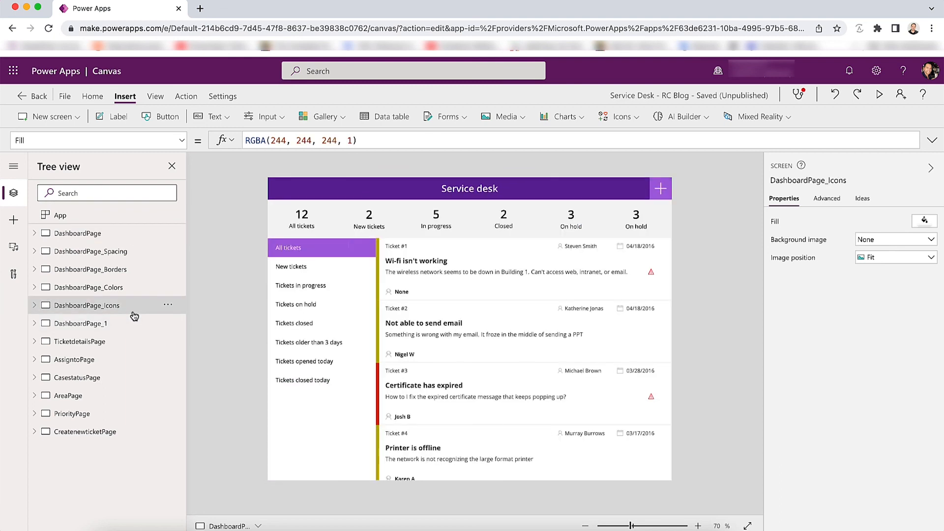